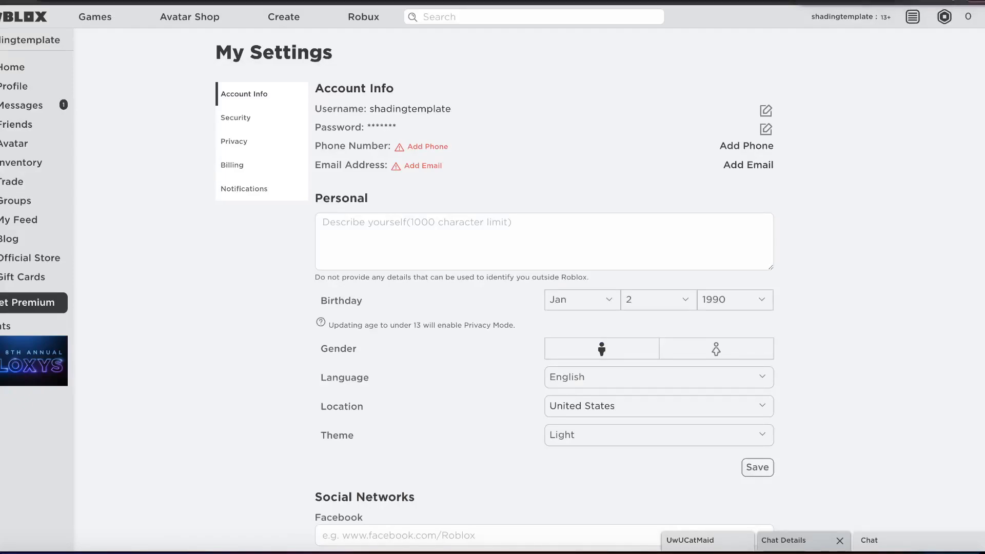
{"action": "mouse_move", "coordinate": [876, 142]}
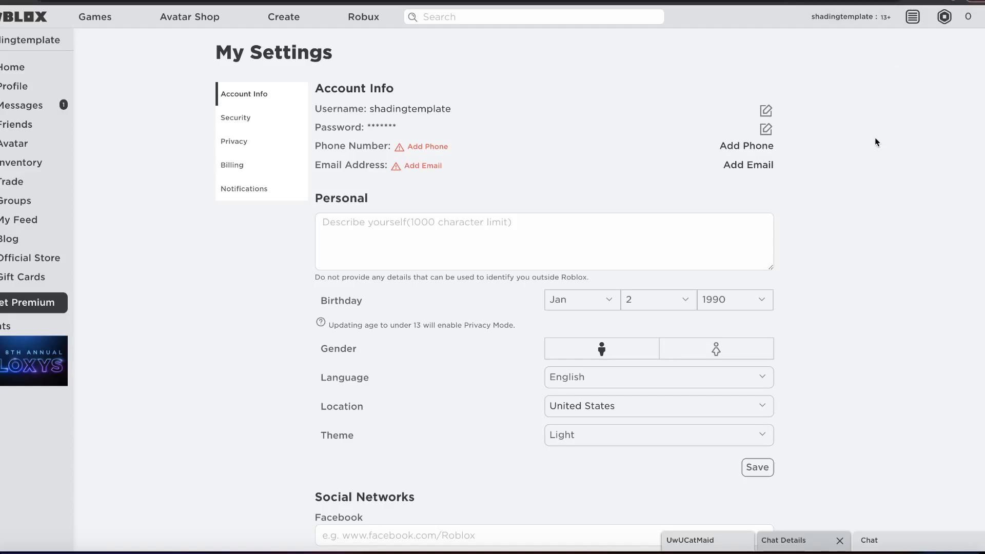
{"action": "mouse_move", "coordinate": [627, 526]}
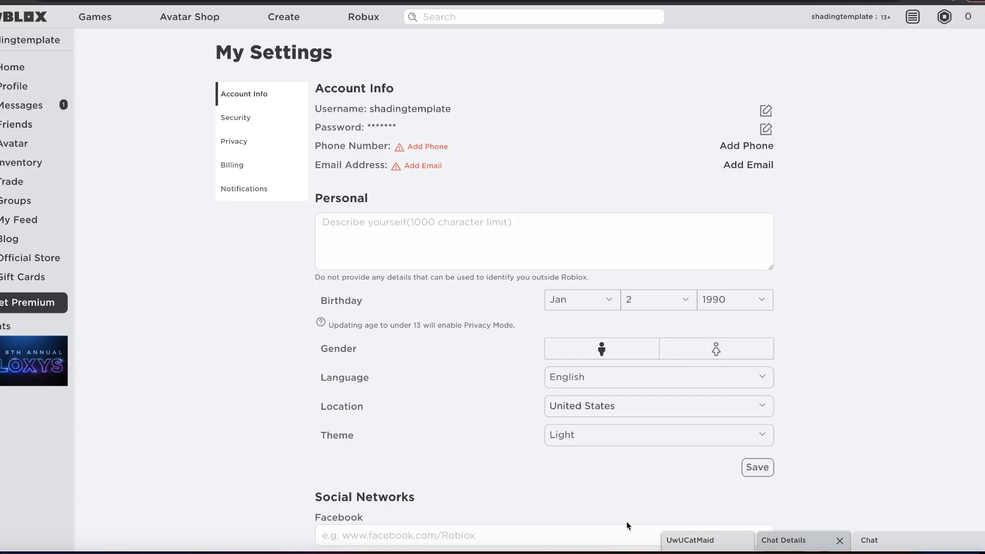
{"action": "mouse_move", "coordinate": [490, 417]}
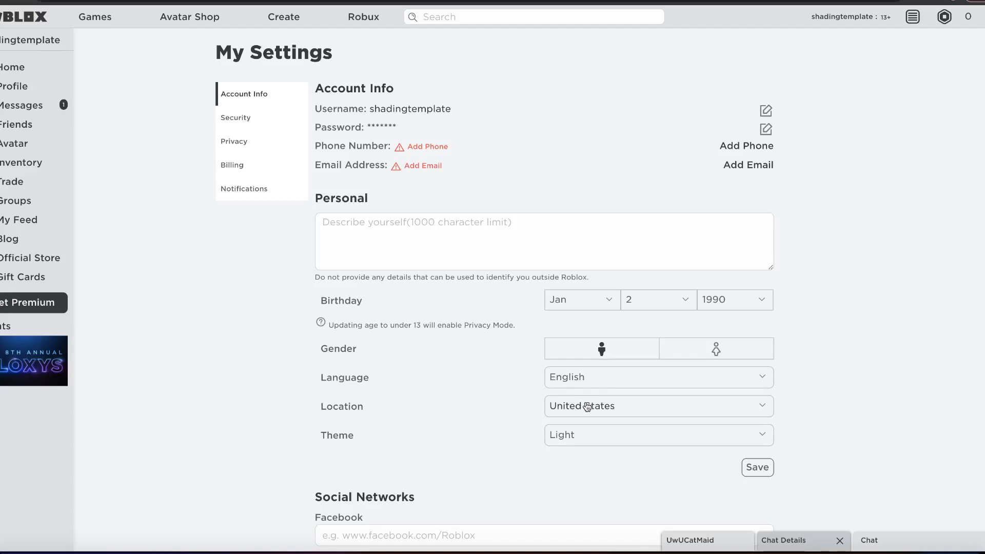
{"action": "mouse_move", "coordinate": [587, 407]}
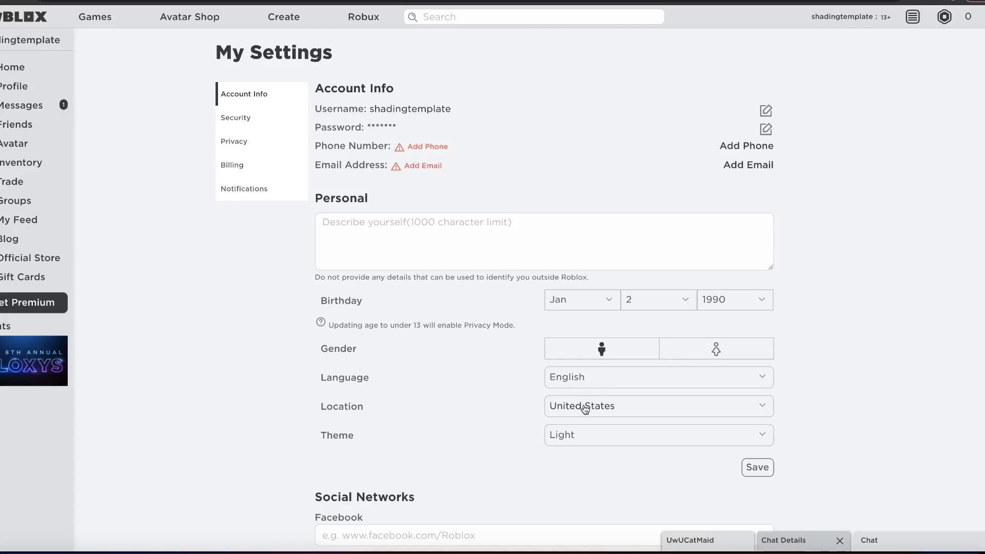
Open the account's profile page showing the avatar, friends count and worn items
{"action": "left_click", "coordinate": [657, 405]}
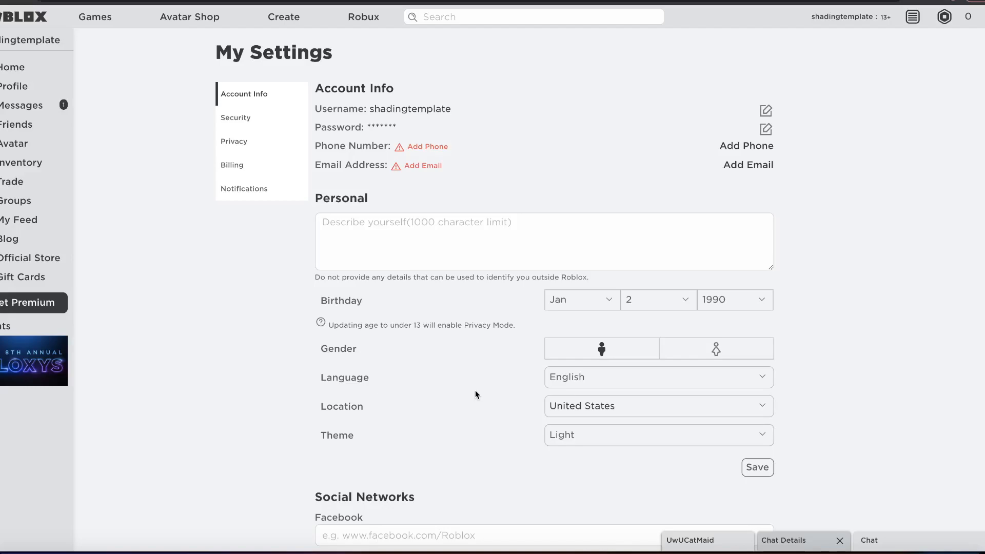
{"action": "mouse_move", "coordinate": [493, 333]}
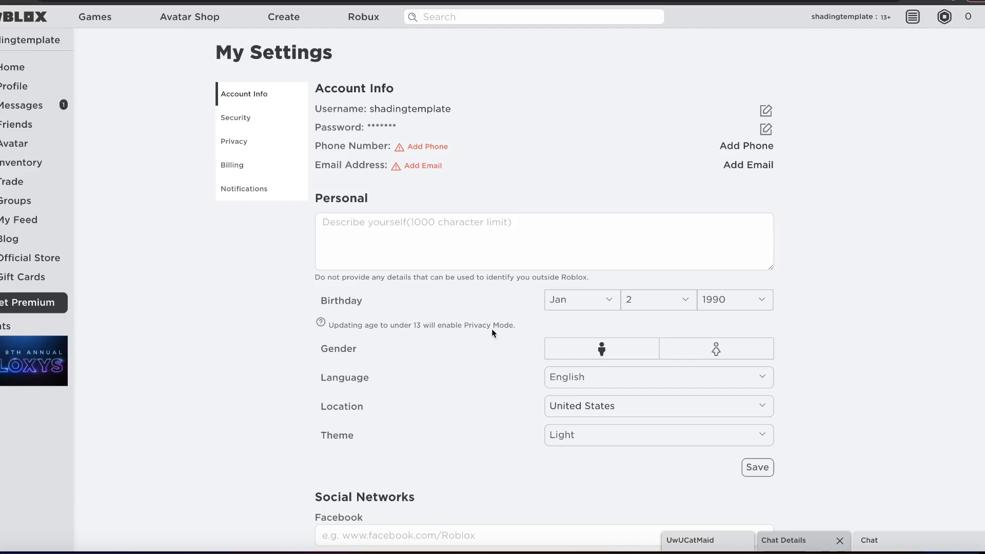
{"action": "mouse_move", "coordinate": [778, 296]}
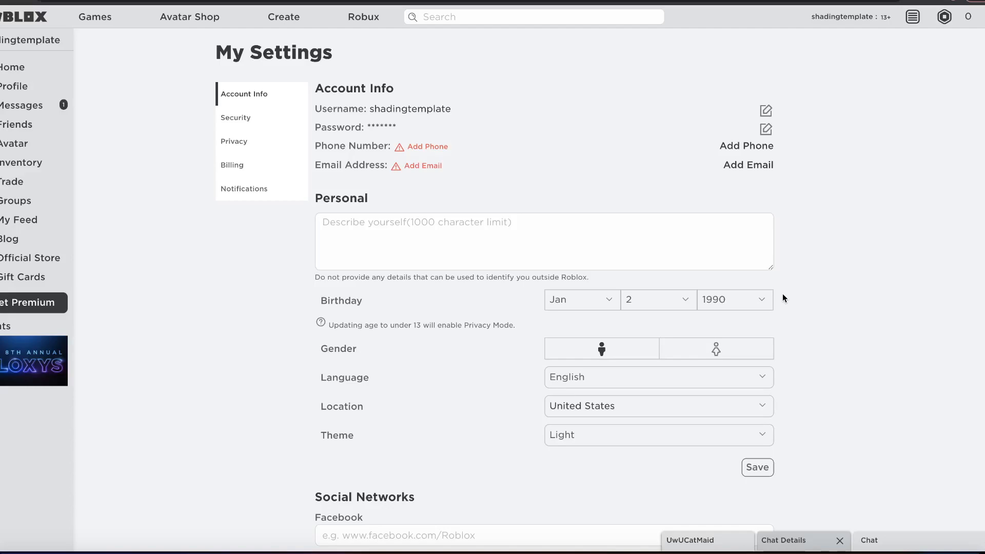
{"action": "mouse_move", "coordinate": [781, 195]}
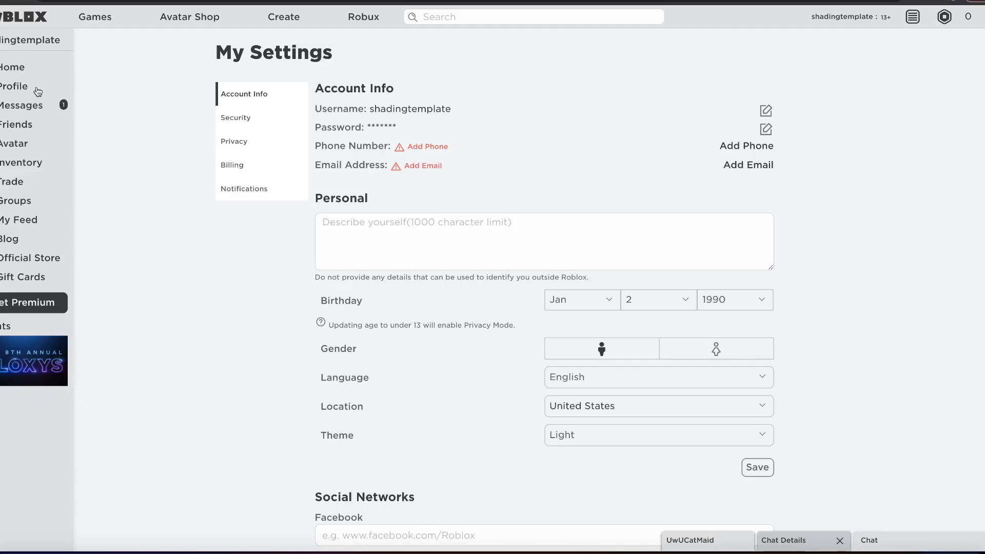
{"action": "left_click", "coordinate": [14, 86]}
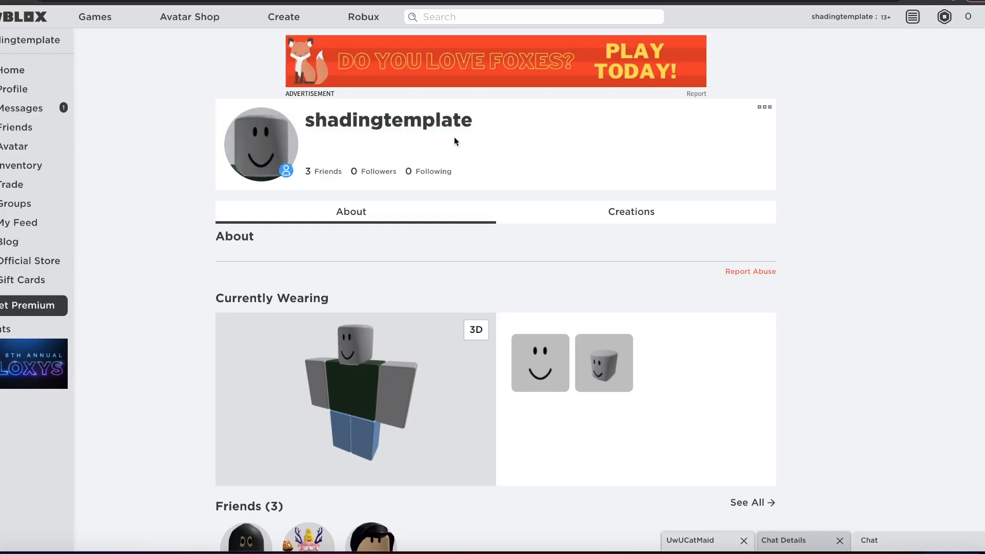
{"action": "mouse_move", "coordinate": [457, 141]}
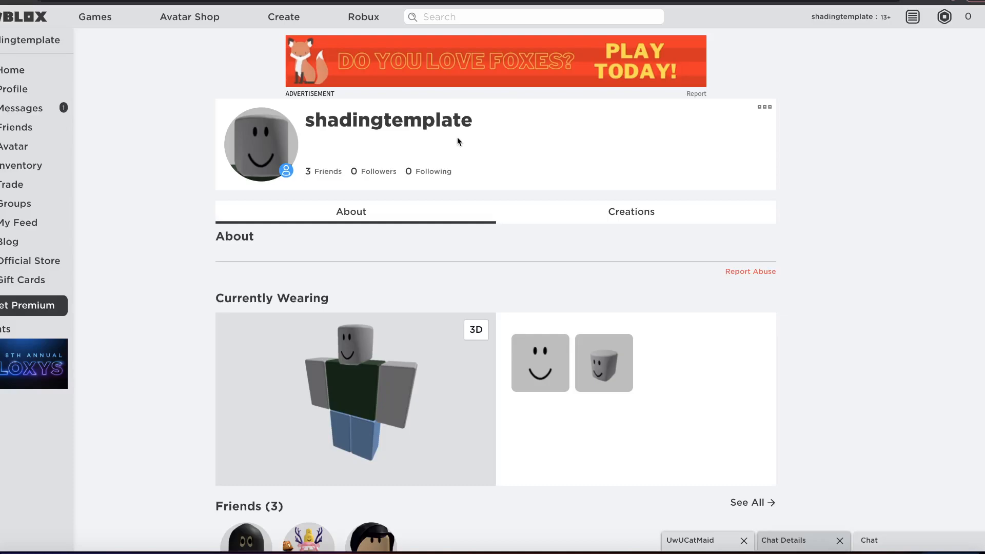
{"action": "mouse_move", "coordinate": [520, 151]}
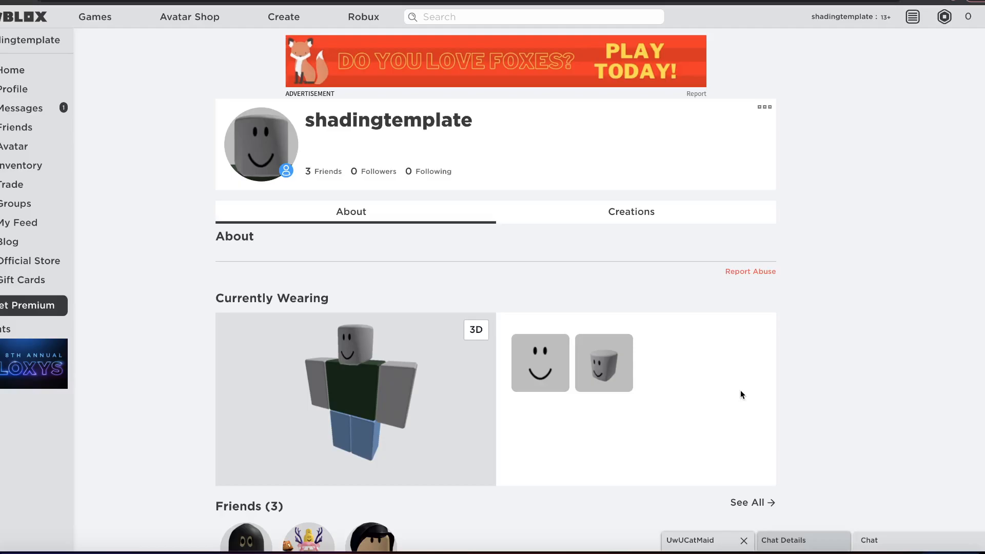
{"action": "mouse_move", "coordinate": [514, 395]}
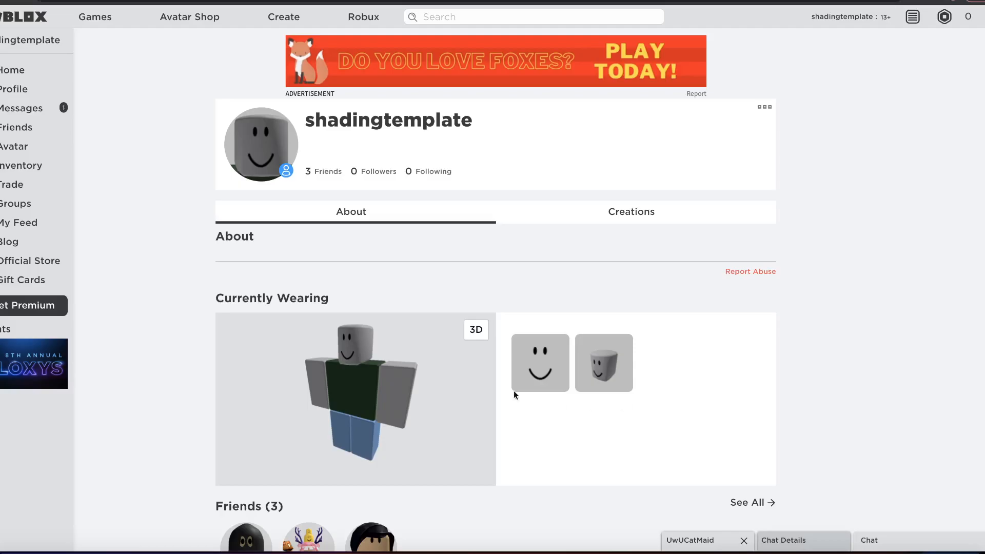
{"action": "left_click", "coordinate": [630, 212]}
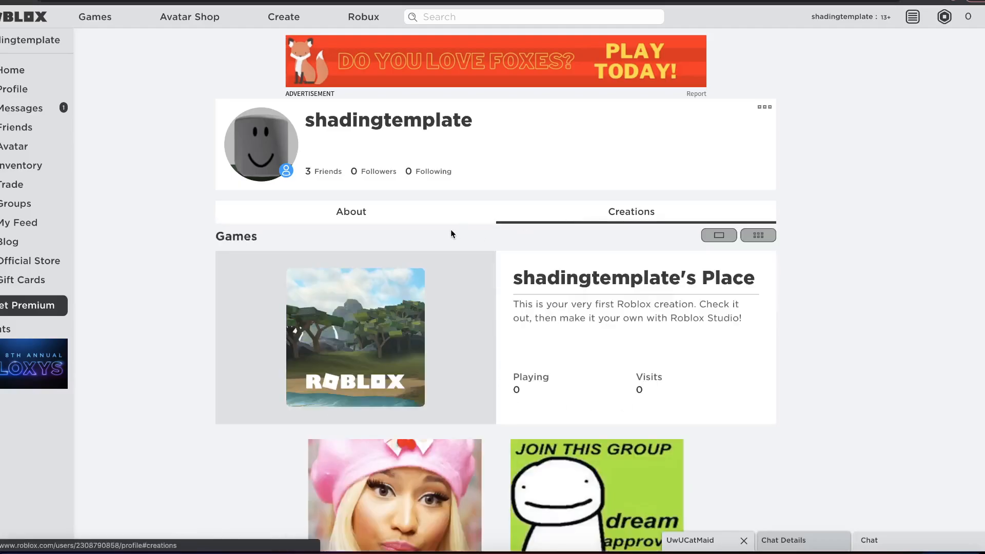
{"action": "left_click", "coordinate": [351, 210]}
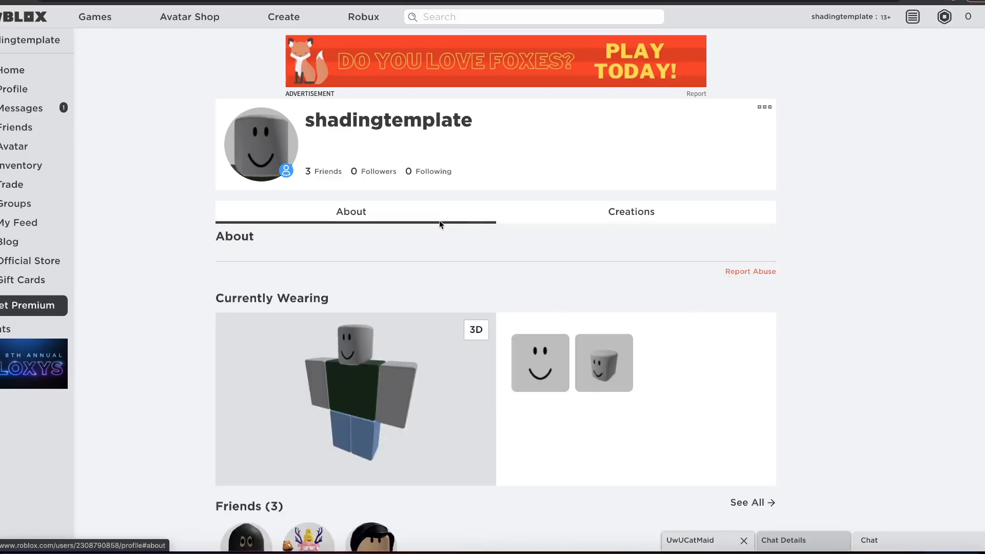
{"action": "mouse_move", "coordinate": [553, 257]}
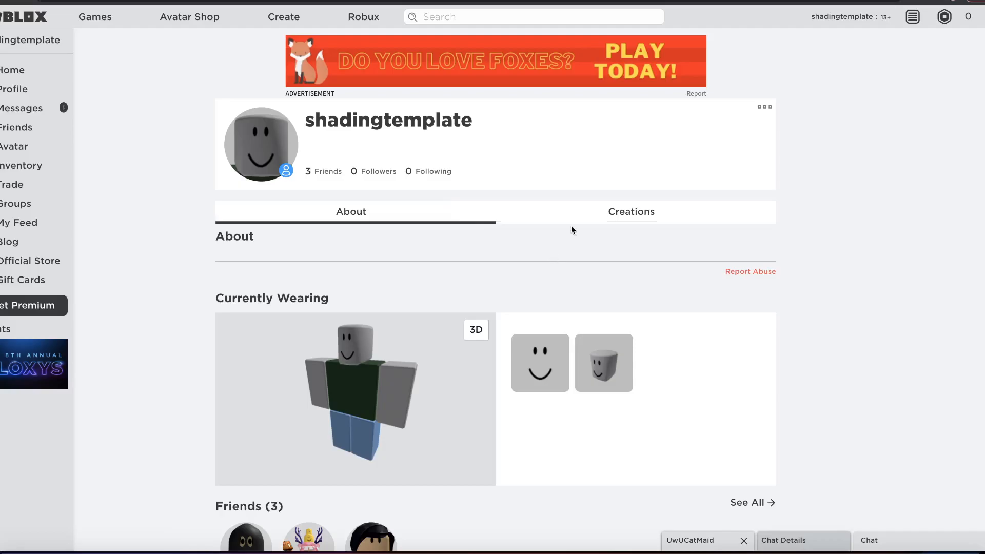
{"action": "left_click", "coordinate": [631, 212]}
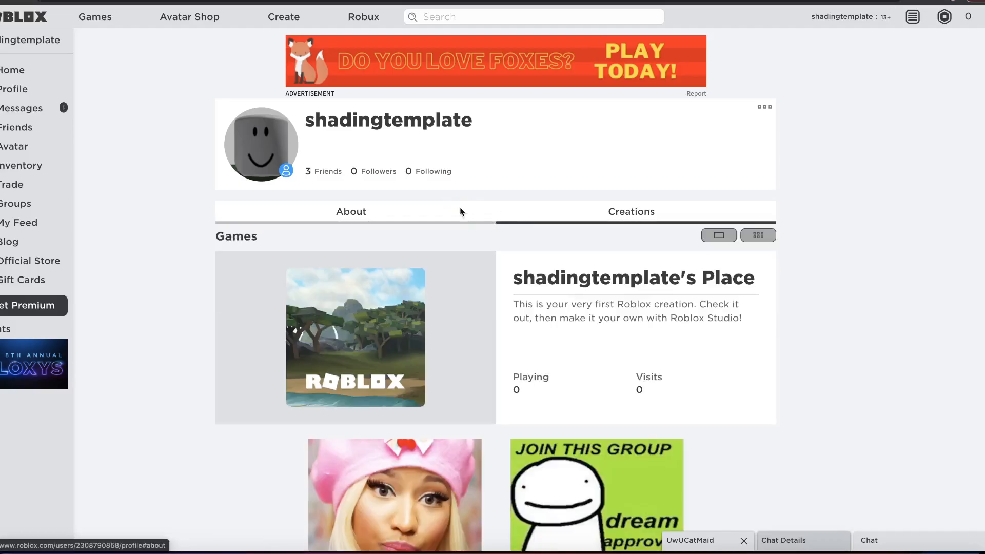
{"action": "left_click", "coordinate": [350, 212]}
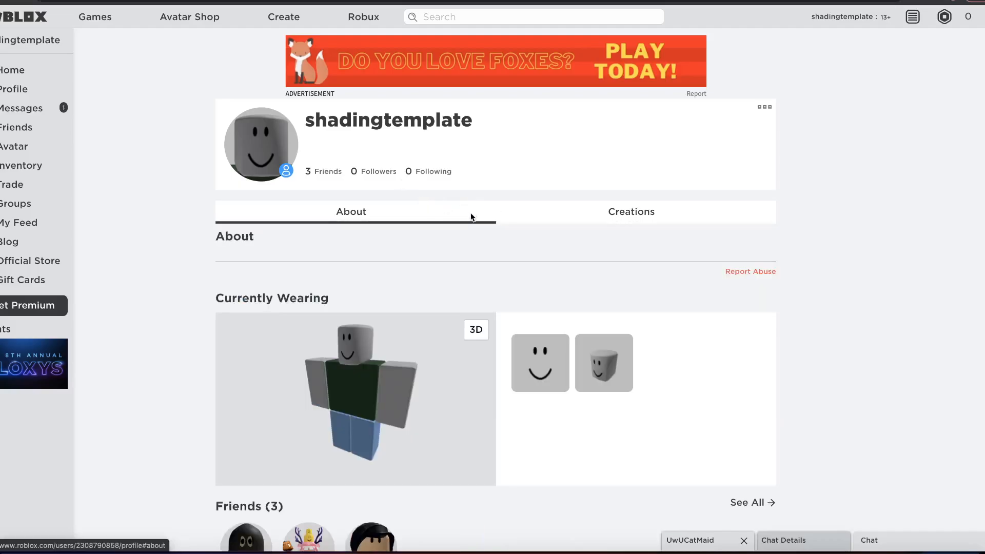
{"action": "mouse_move", "coordinate": [401, 216]}
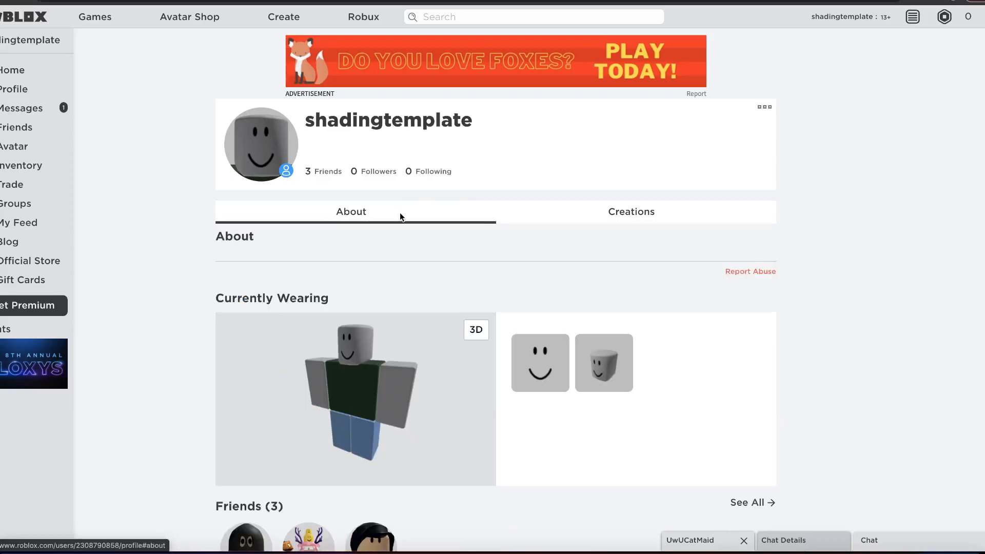